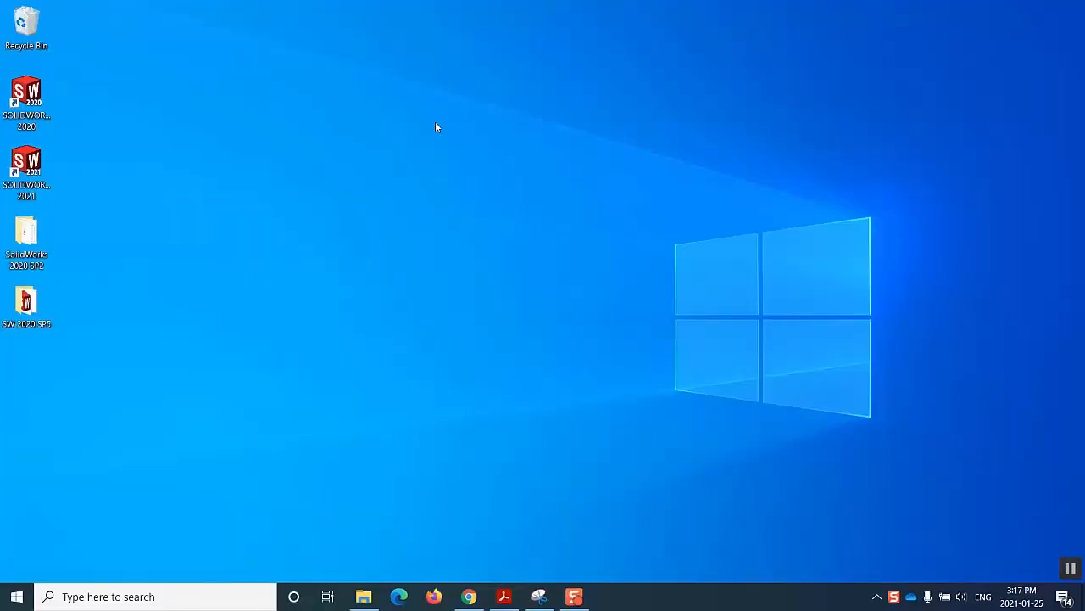
mouse_move(415, 102)
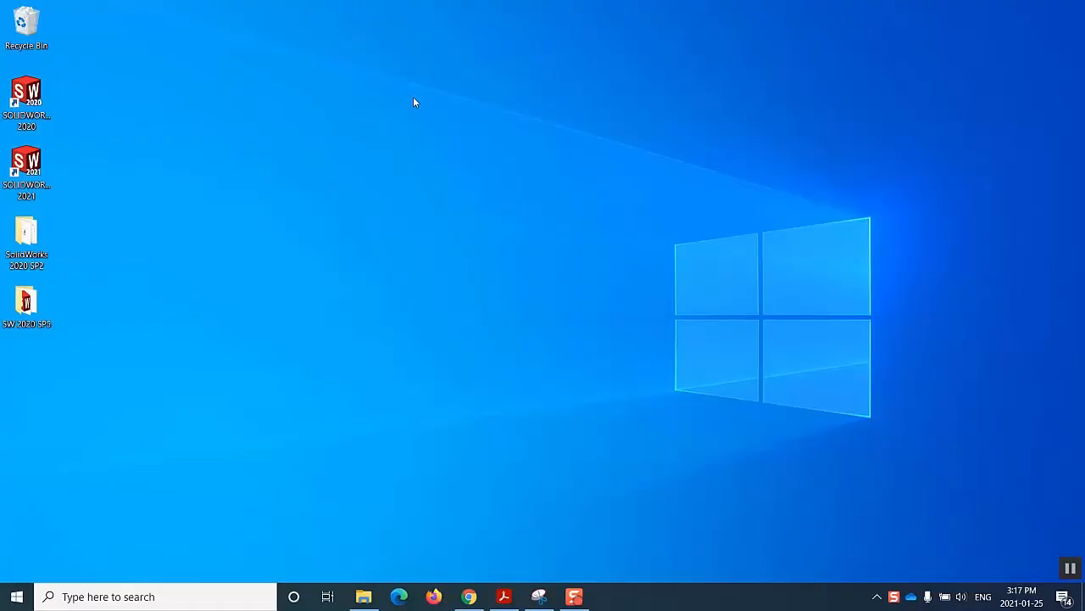
mouse_move(422, 101)
text(control)
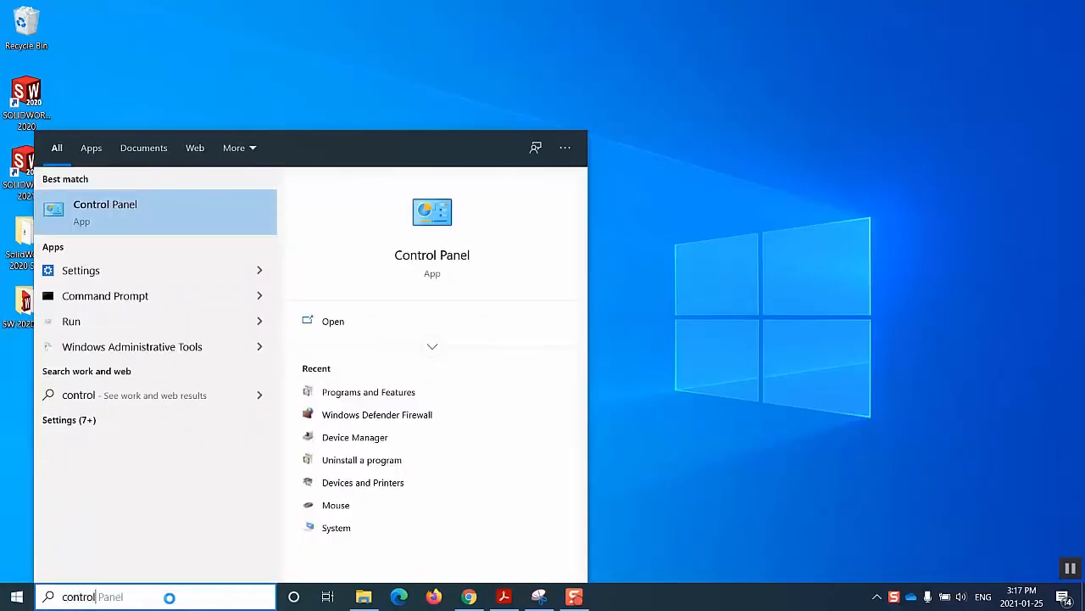
Step: Uninstall SOLIDWORKS 2020 SP03 from Control Panel's Programs and Features
click(105, 212)
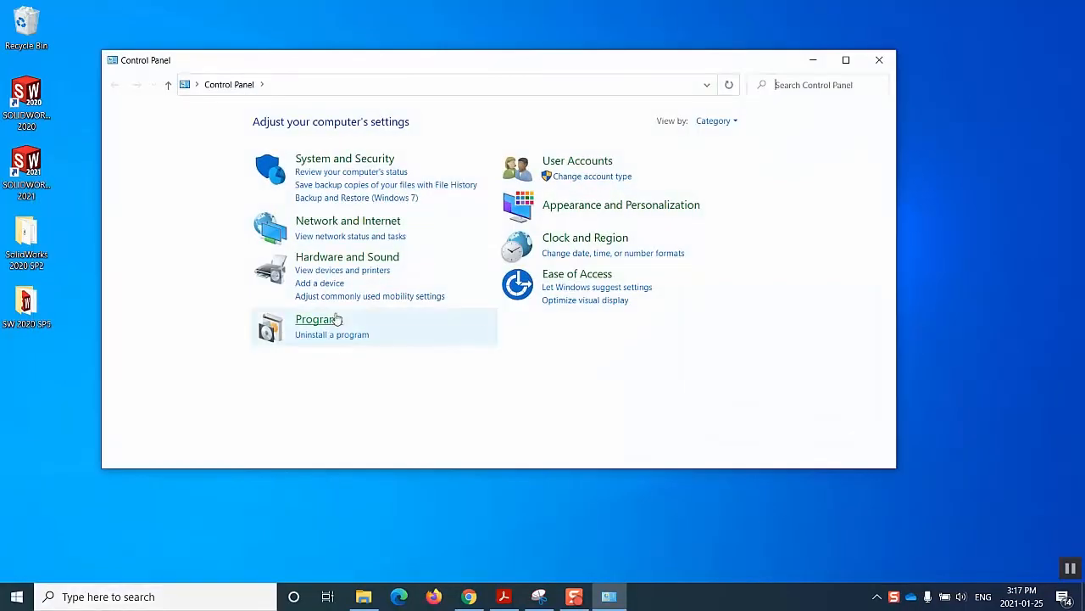
click(332, 334)
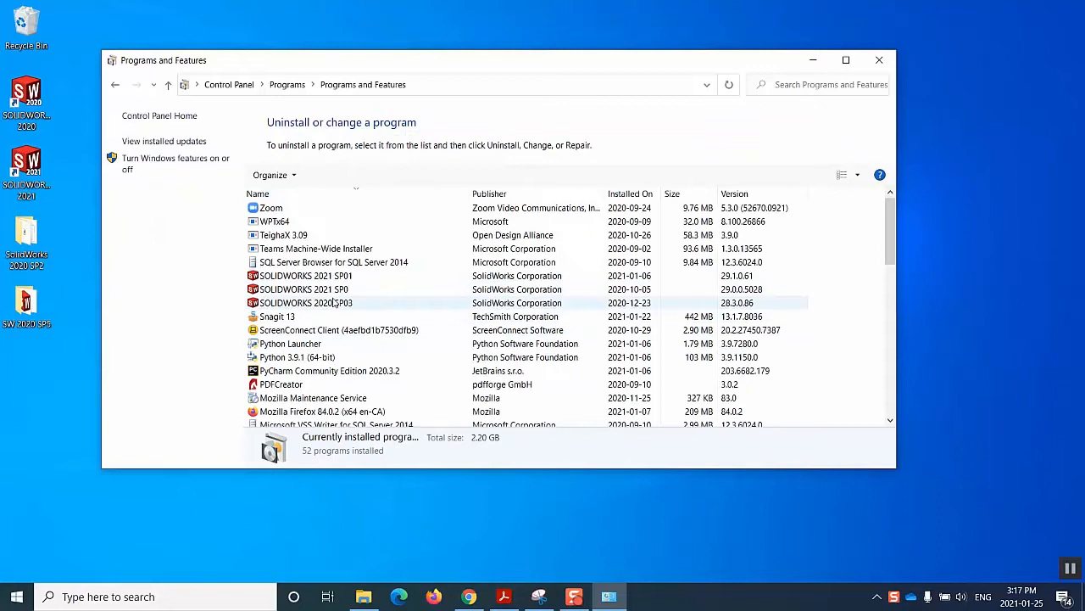
click(305, 303)
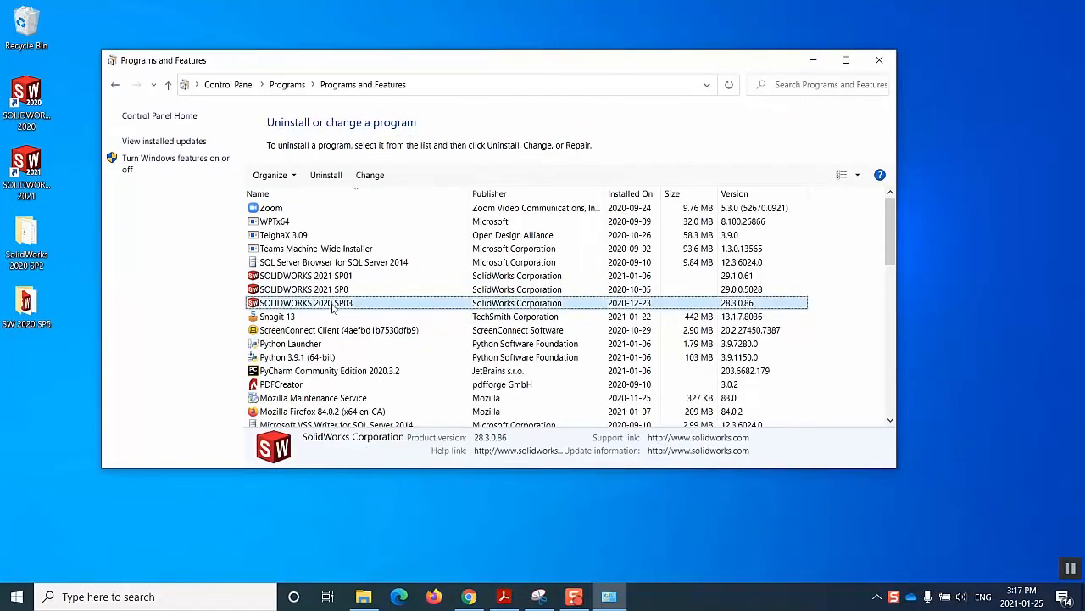
right_click(330, 303)
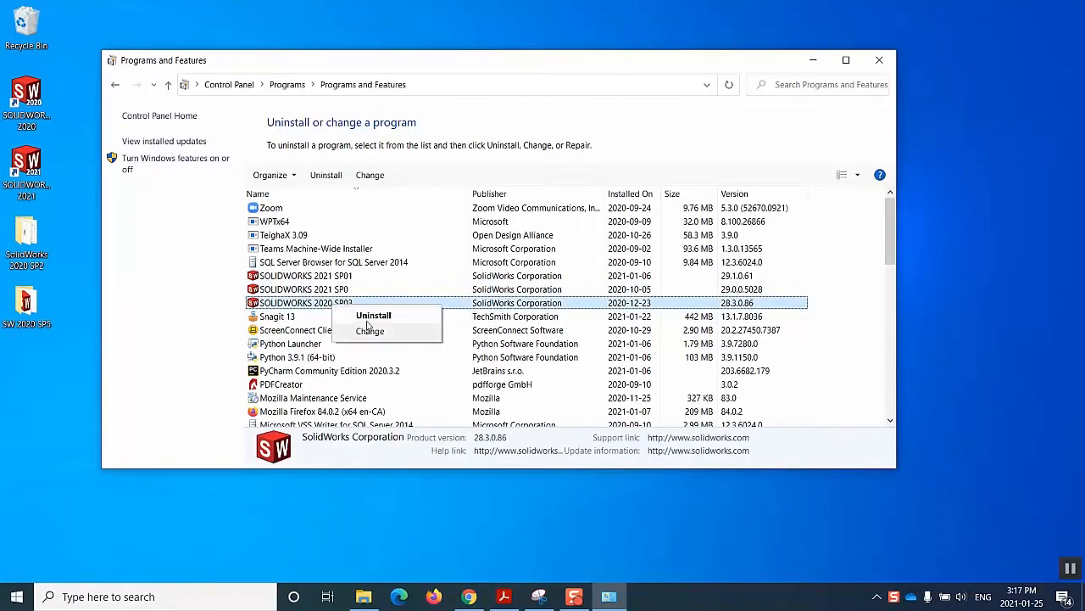
click(370, 330)
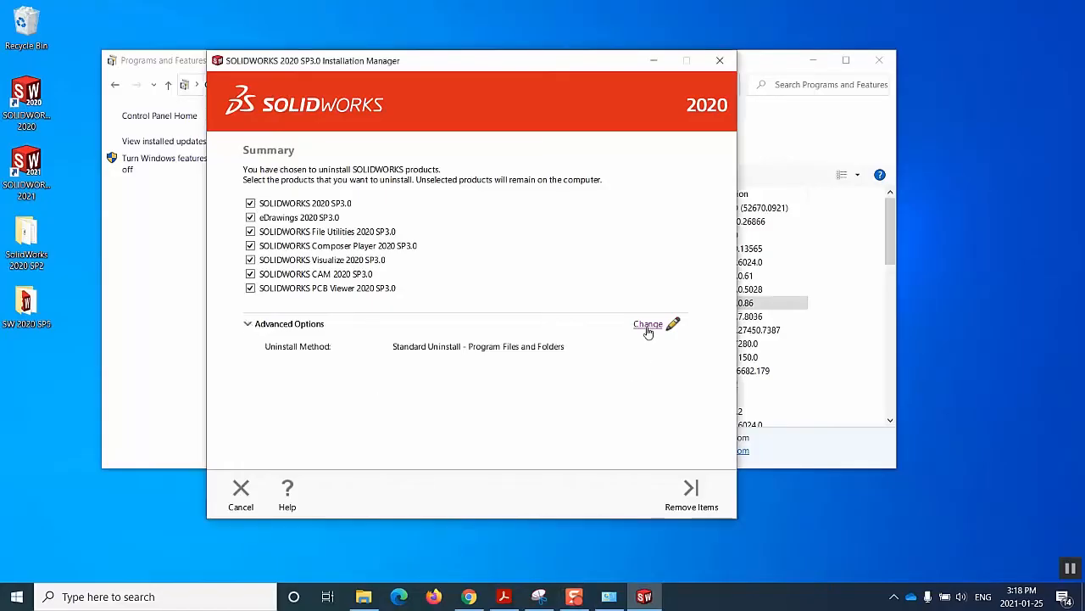
Step: Set Complete Uninstall, adding Registry Entries, Data Files and Download Files folders
click(648, 323)
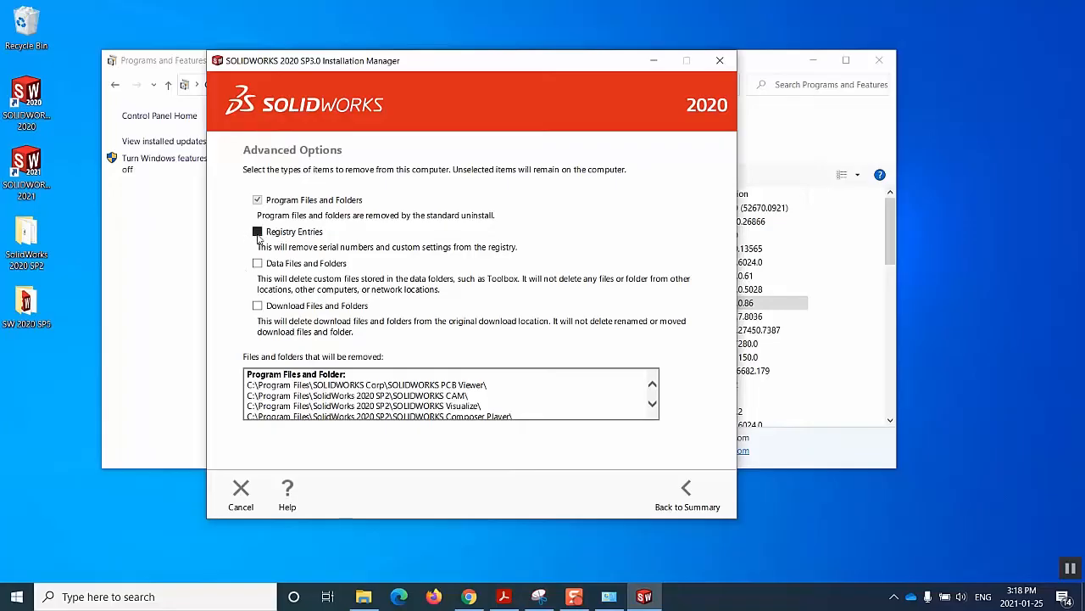
click(257, 232)
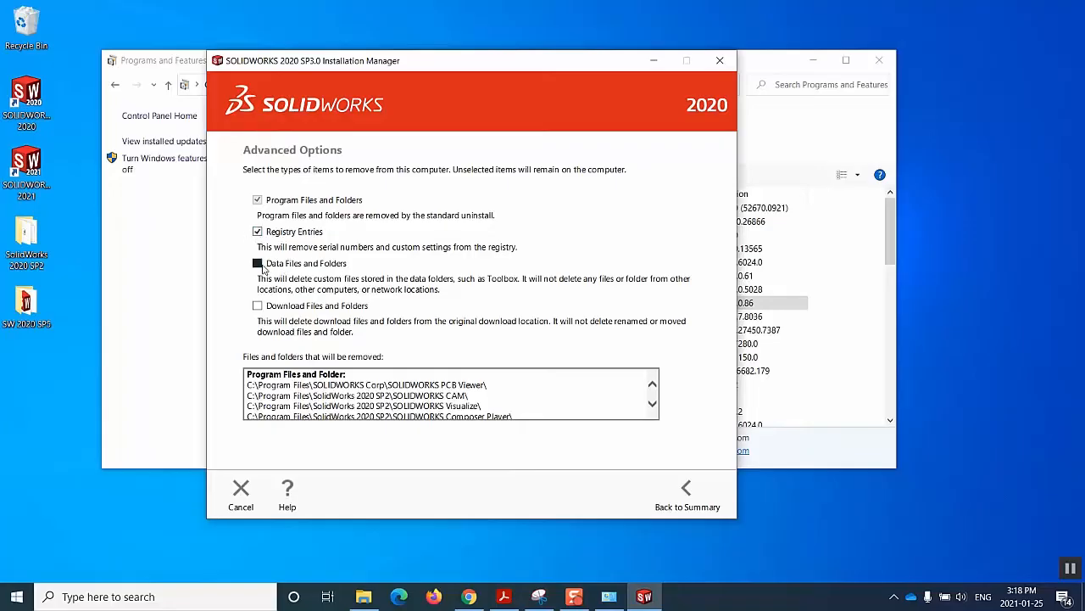
click(257, 262)
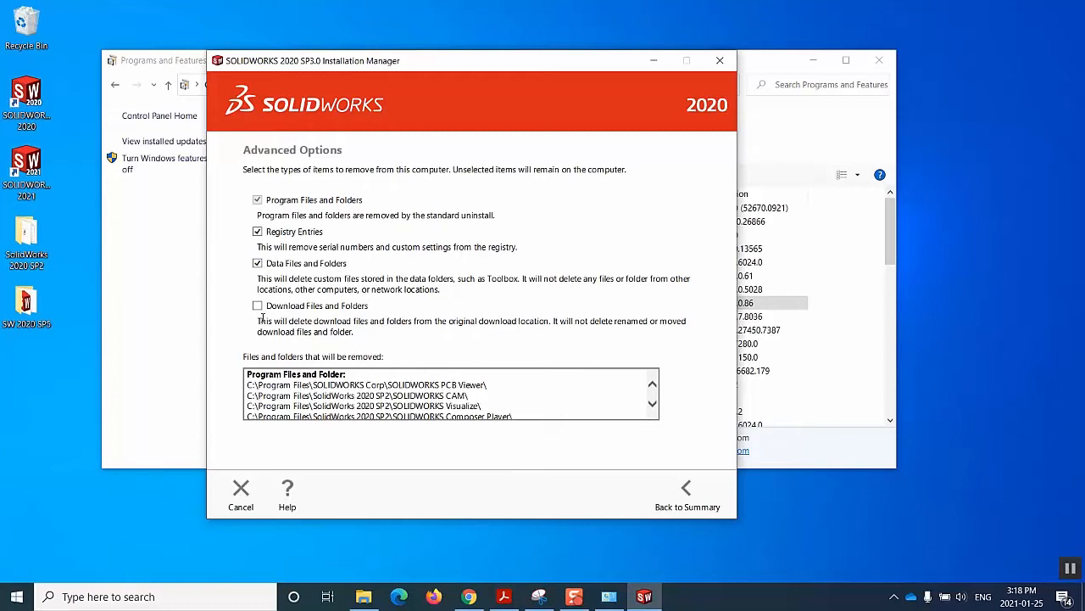
click(257, 305)
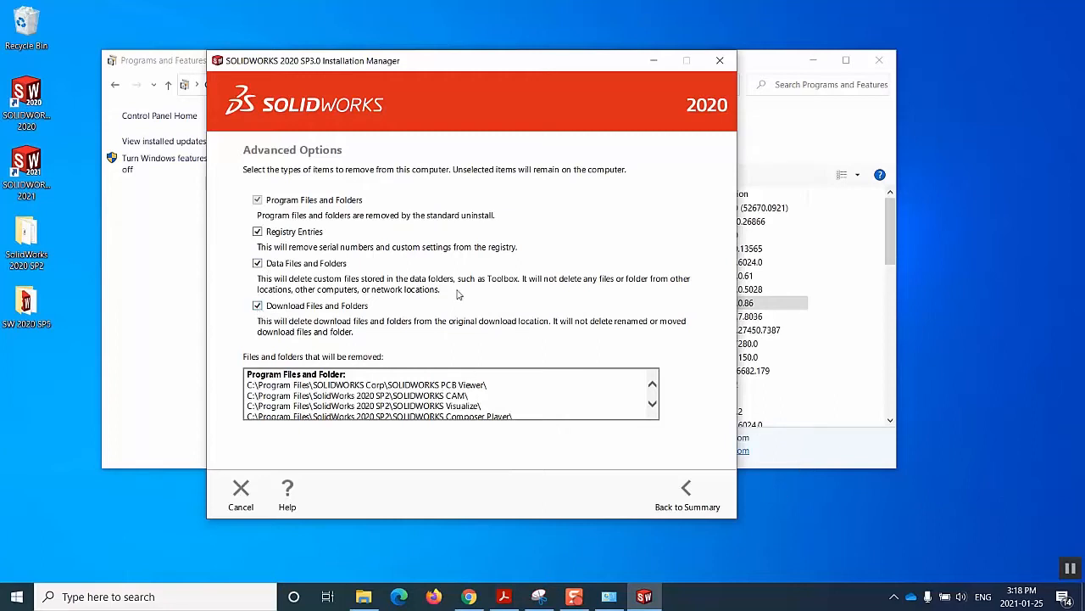
click(687, 495)
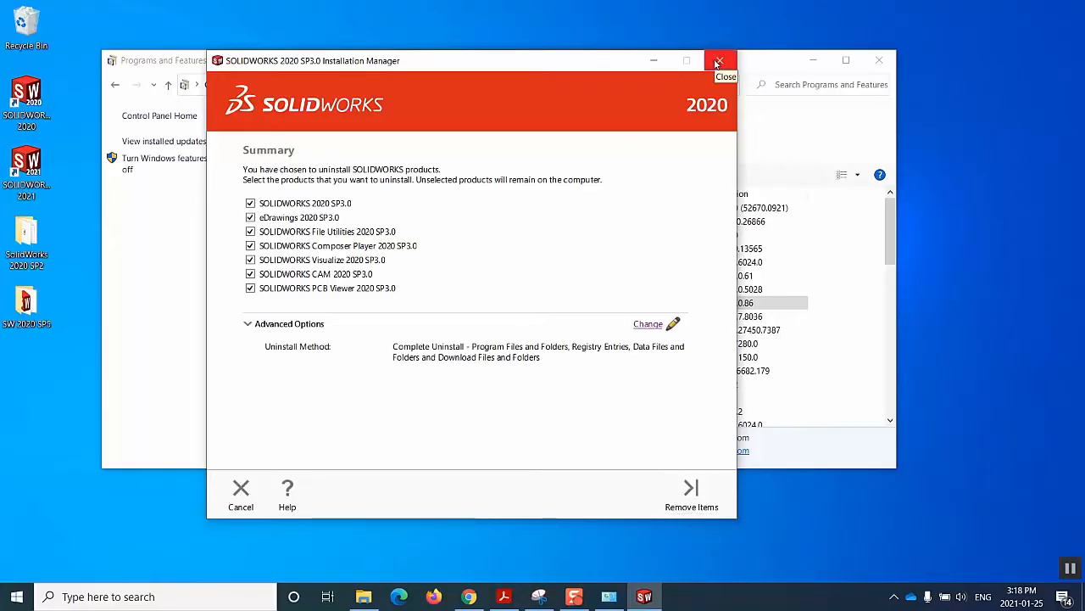
Step: Exit the SOLIDWORKS Installation Manager and confirm with Yes
click(719, 60)
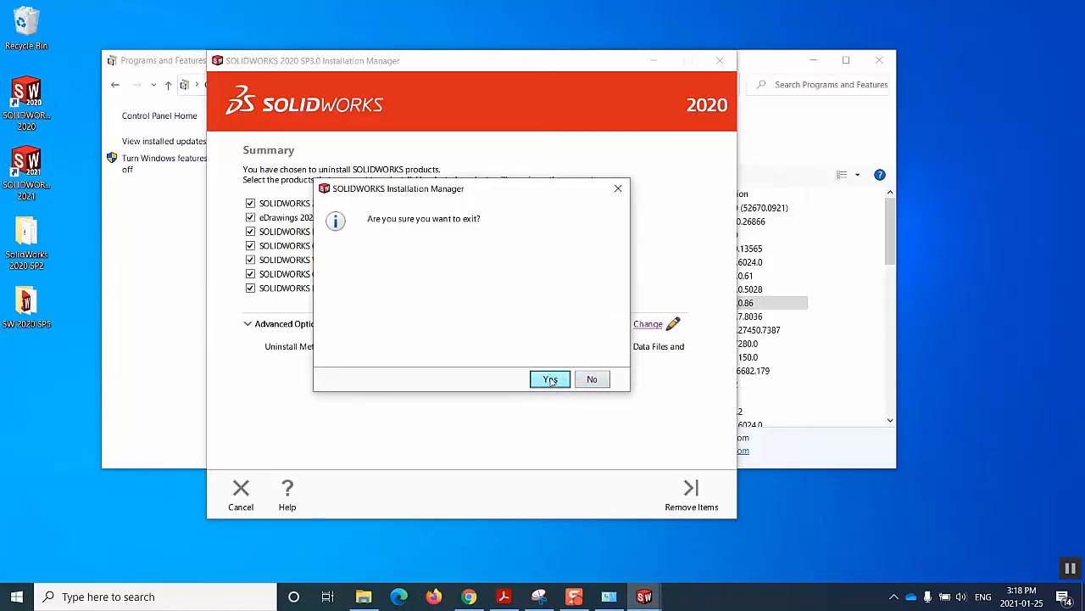
click(549, 380)
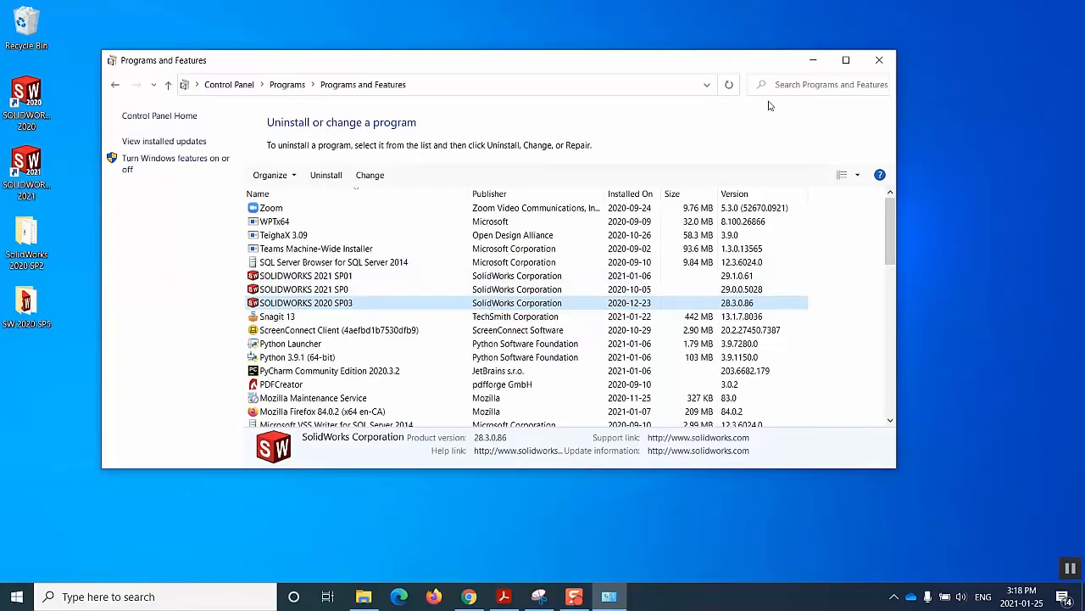
mouse_move(811, 60)
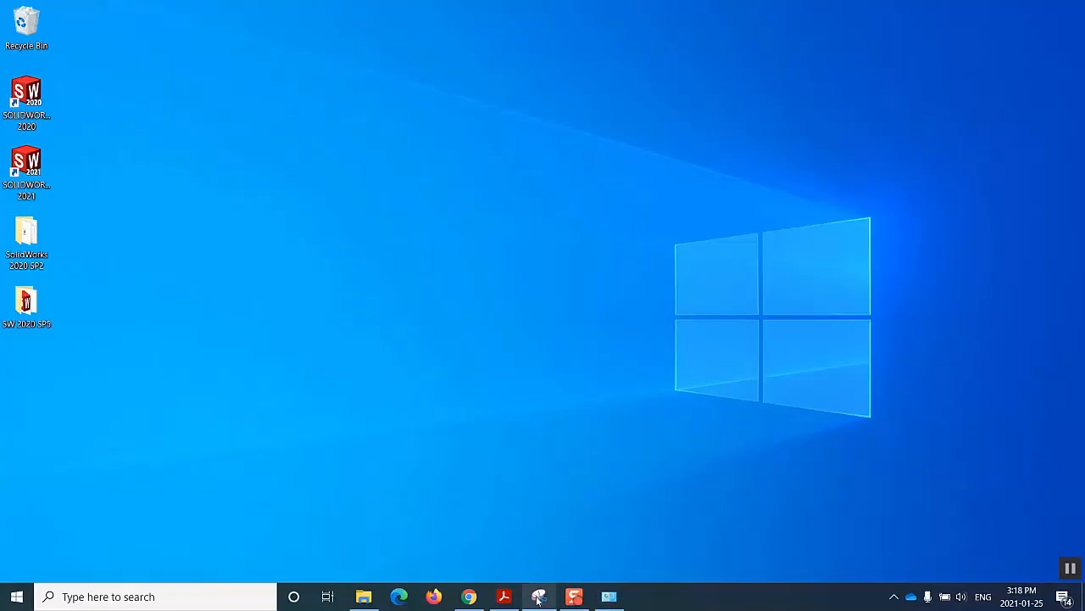
Step: Highlight 'Residual Folders' in the Snipping Tool uninstall checklist
click(539, 596)
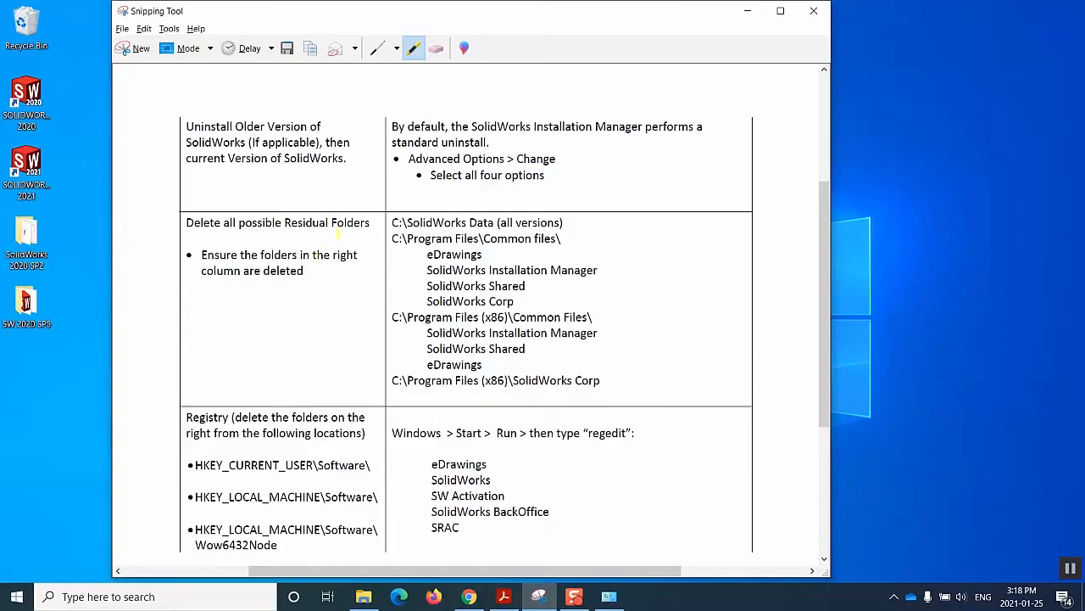
double_click(304, 222)
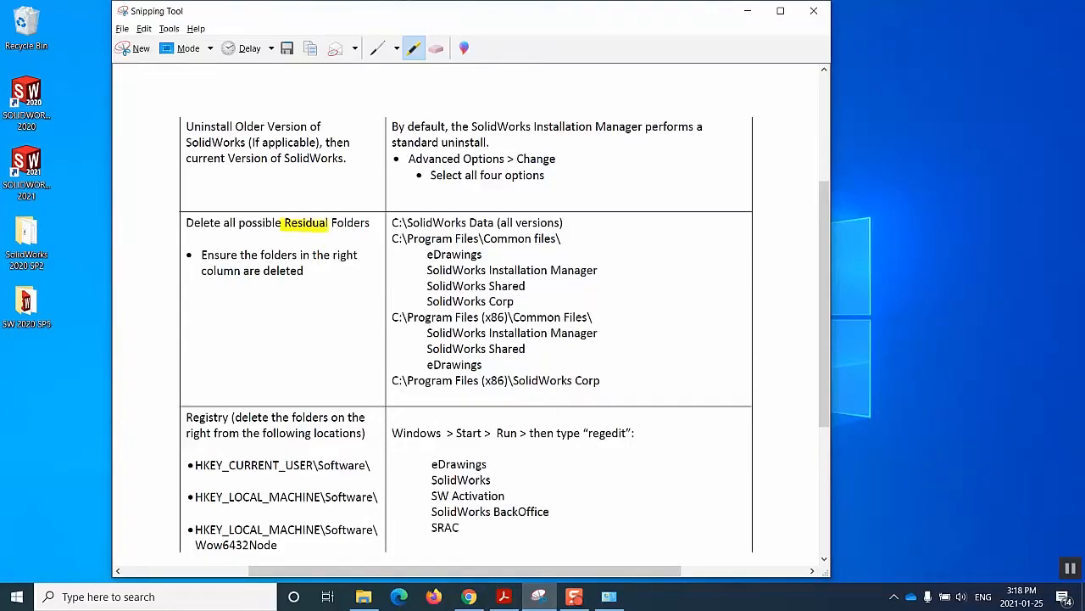
drag(284, 222, 370, 222)
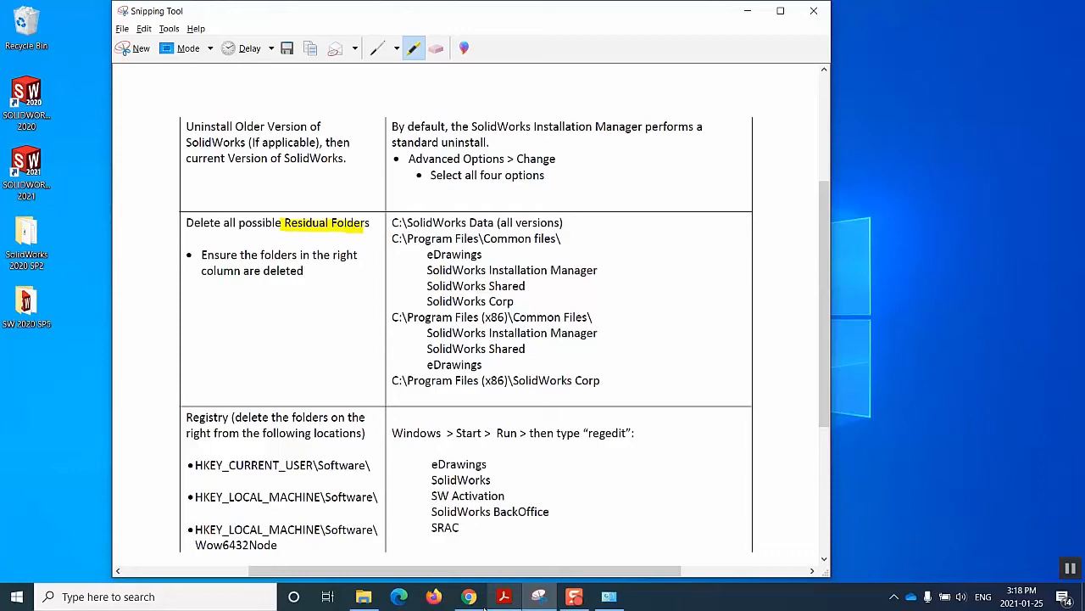
click(363, 596)
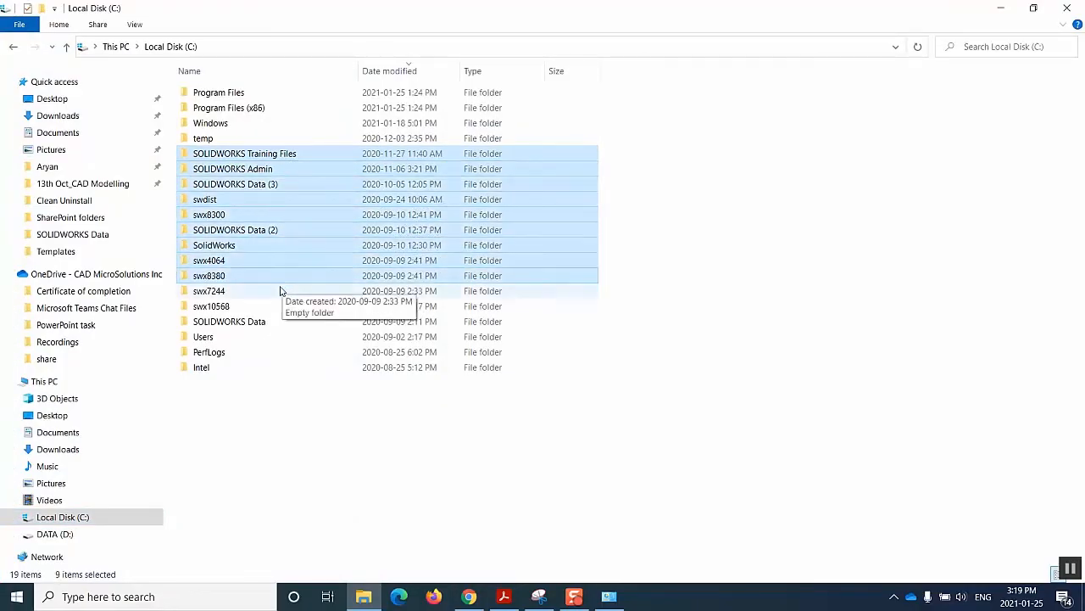
Step: Browse Local Disk (C:) to the Program Files folder
right_click(210, 290)
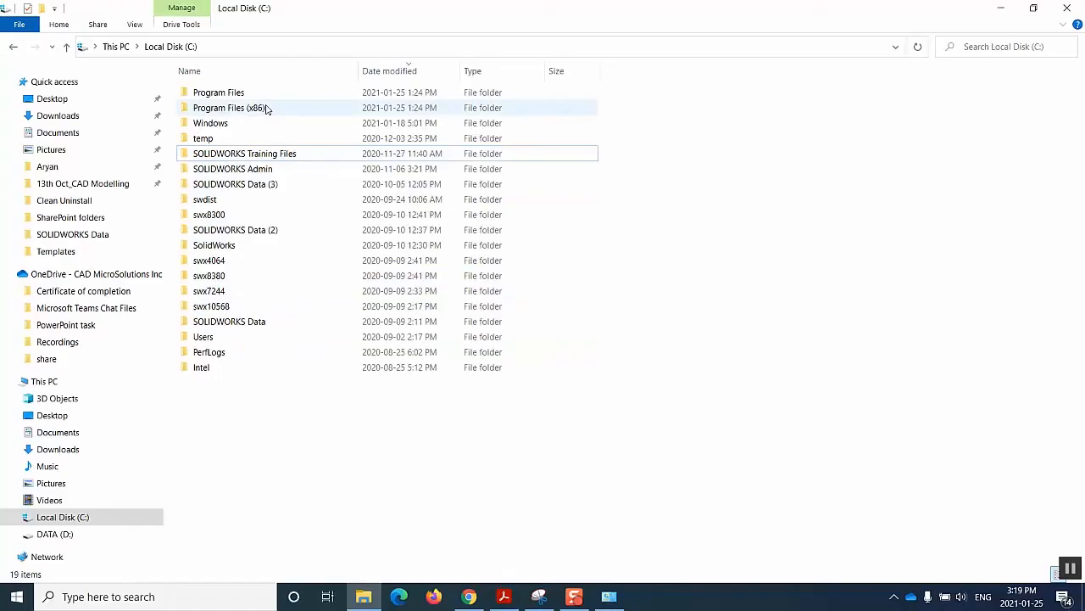
double_click(231, 108)
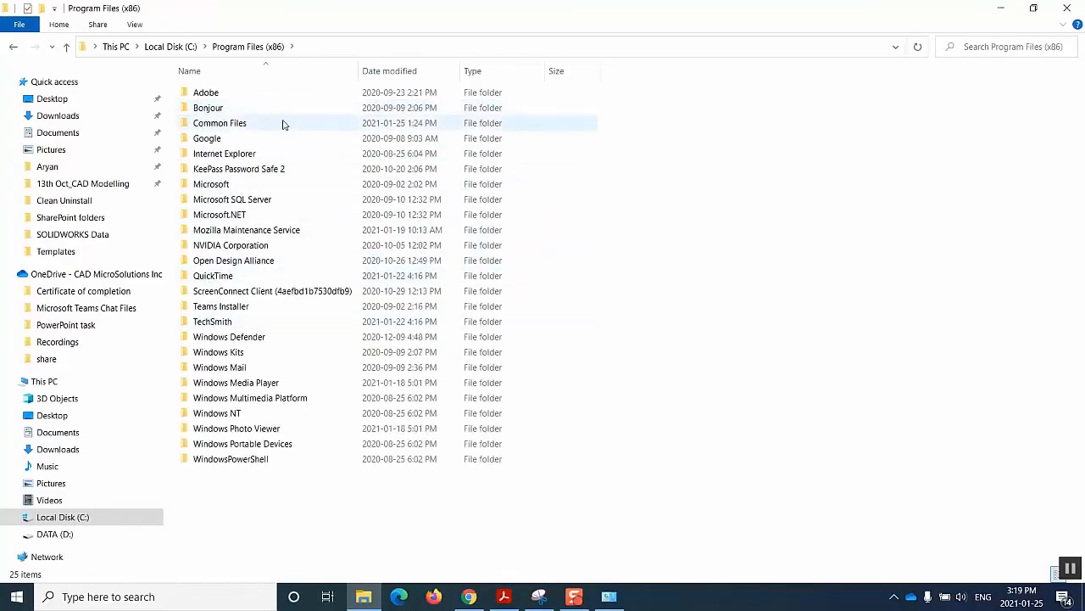
click(272, 291)
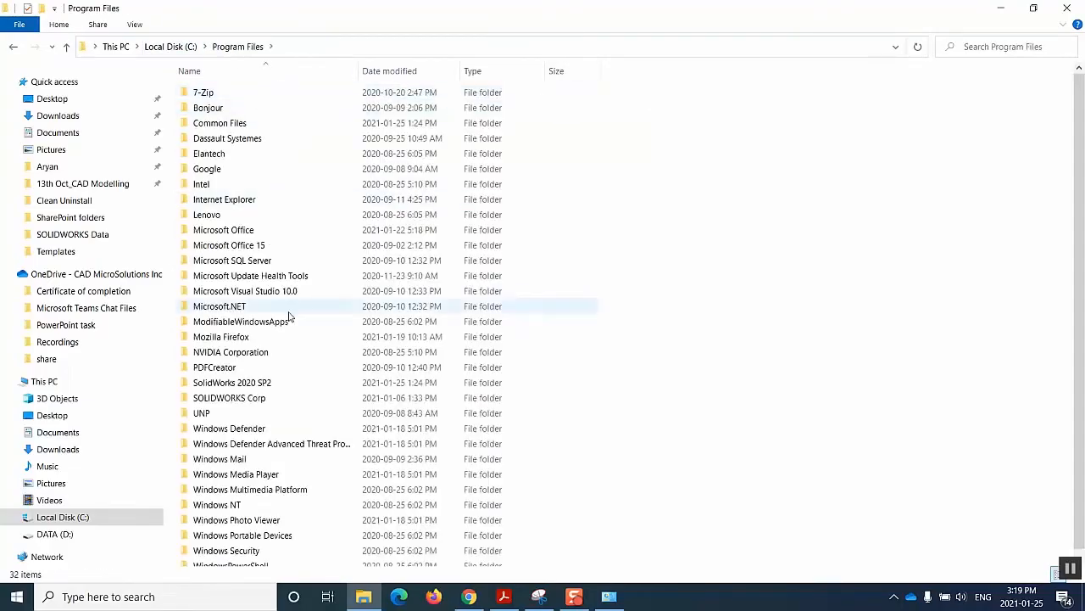
Step: Delete the SolidWorks 2020 SP2 and SOLIDWORKS Corp folders
click(232, 382)
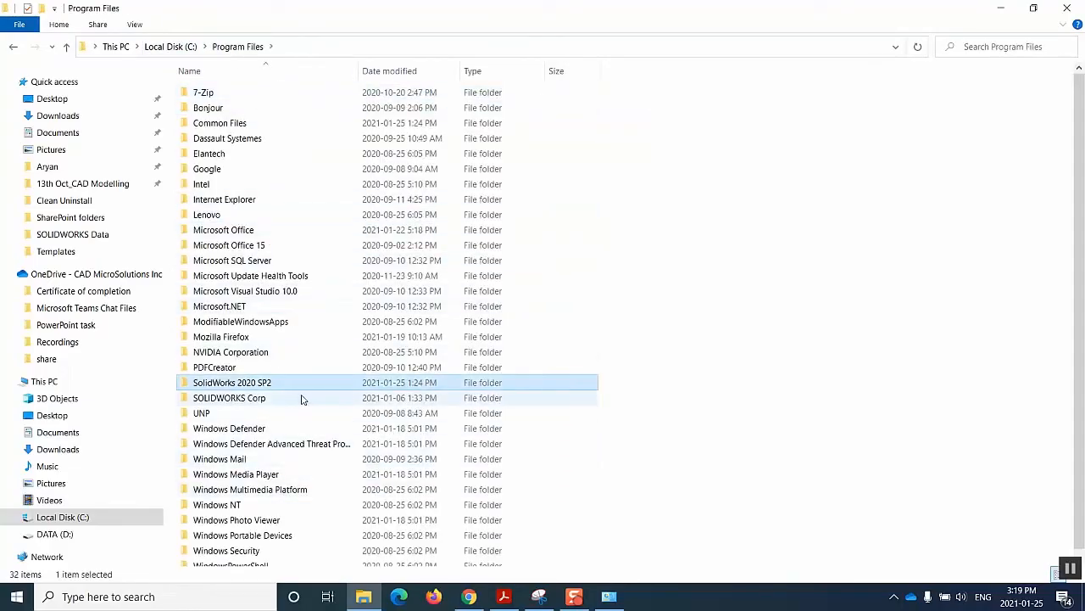
right_click(229, 398)
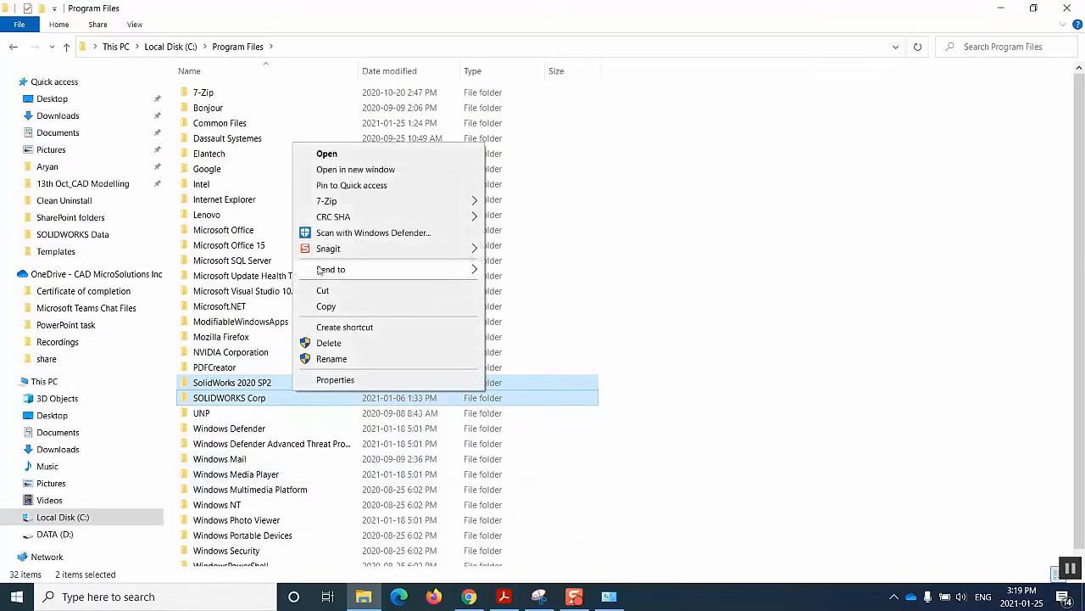
mouse_move(357, 352)
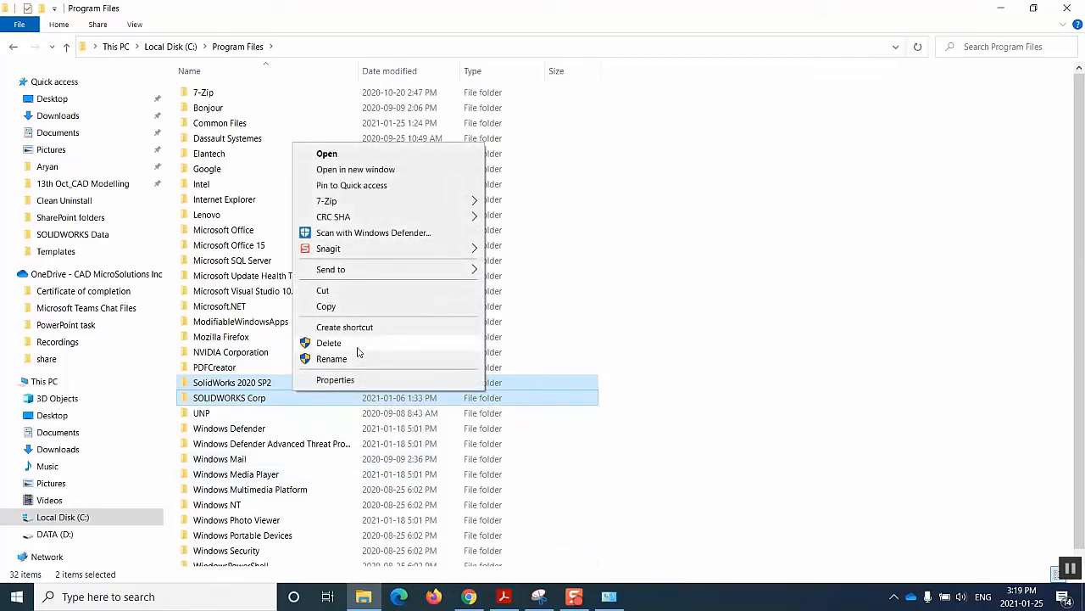
click(600, 415)
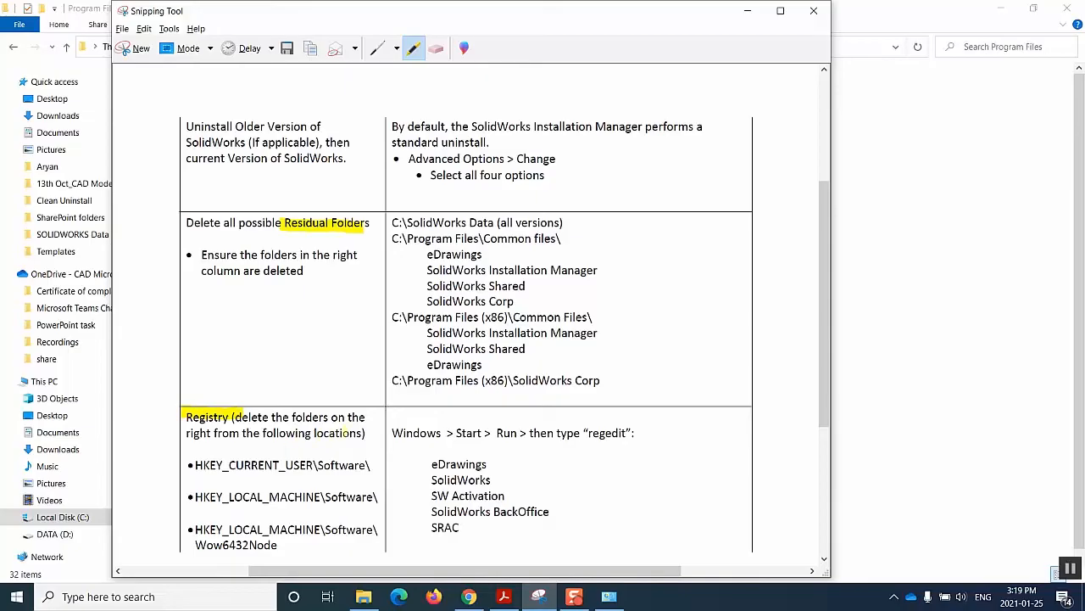
Step: Highlight HKEY_CURRENT_USER\Software with the eDrawings, SolidWorks and SW Activation keys
drag(193, 475, 335, 481)
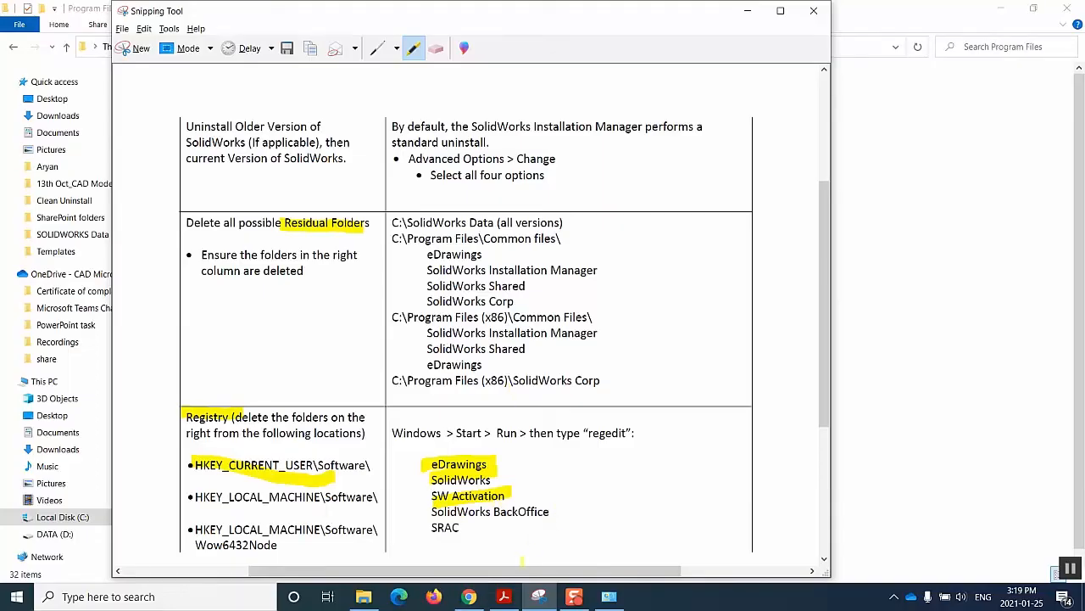
text(re)
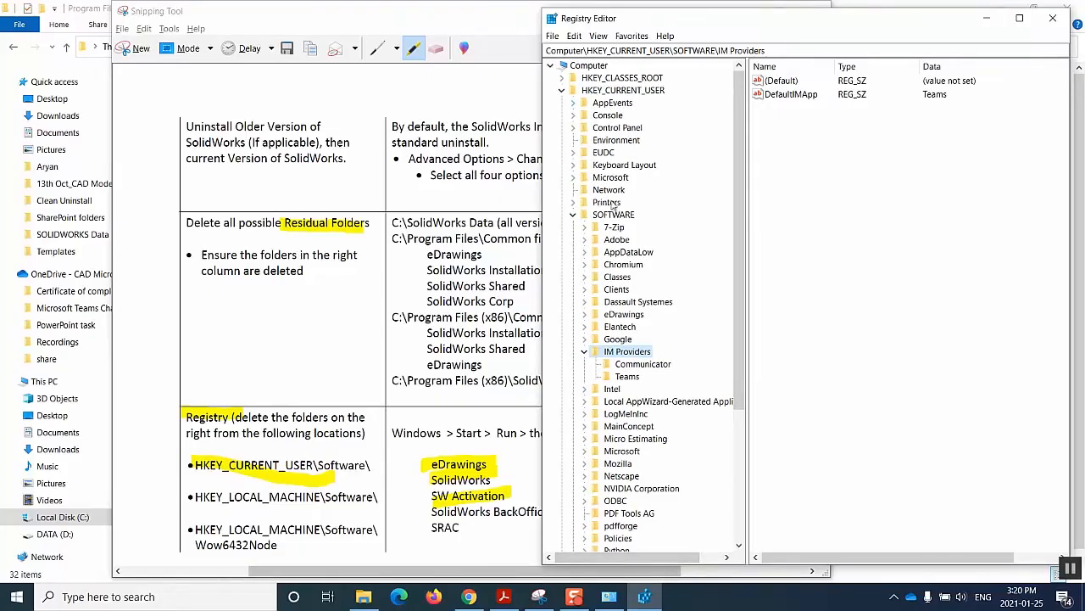
Step: Browse HKEY_CURRENT_USER\SOFTWARE in Registry Editor, inspecting the SolidWorks and srac keys
click(613, 213)
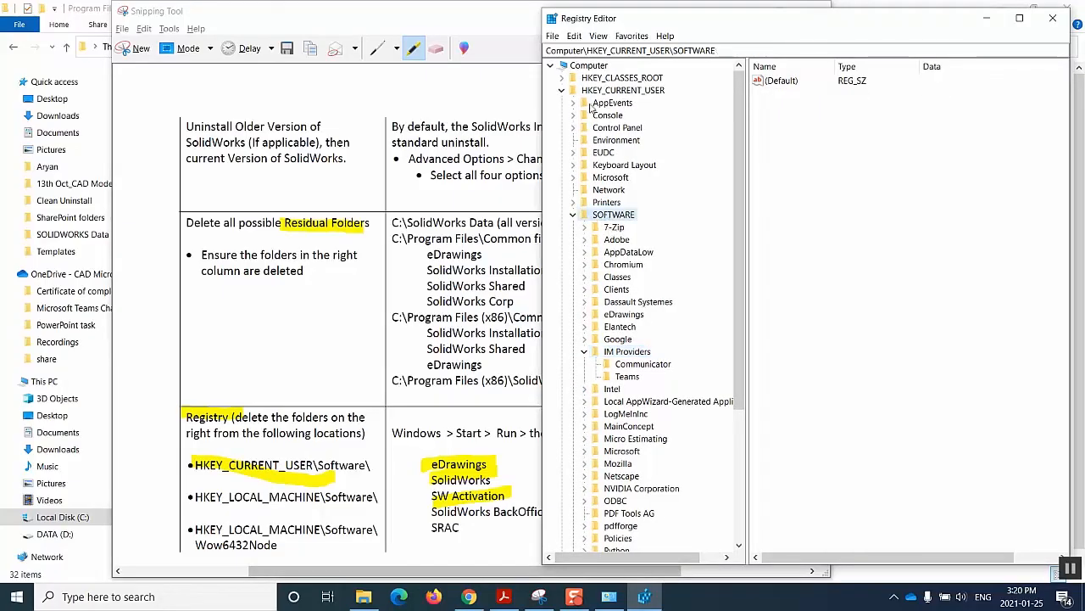
click(617, 277)
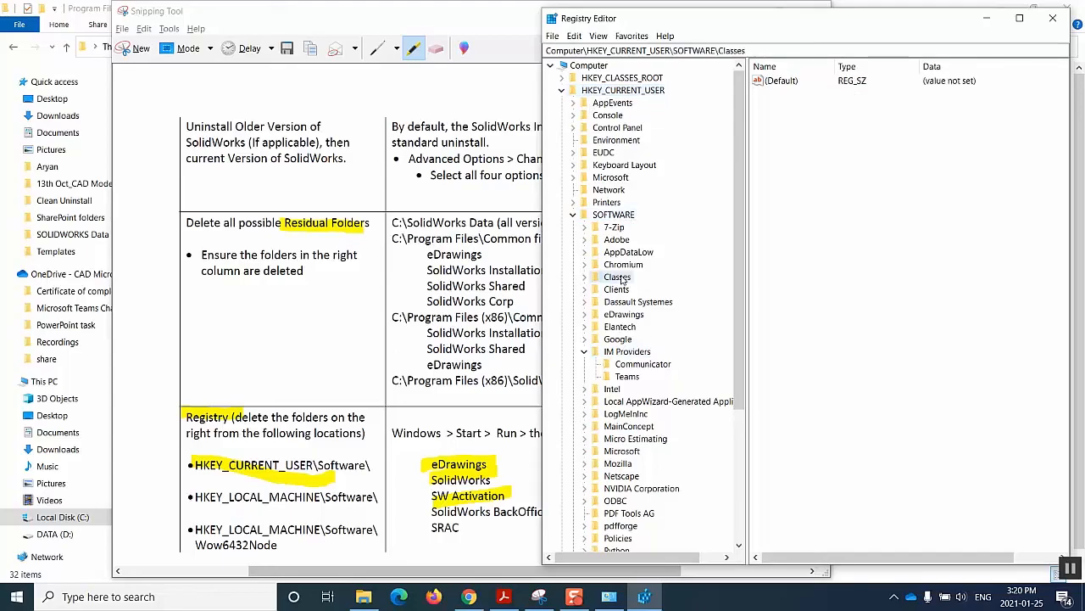
right_click(624, 314)
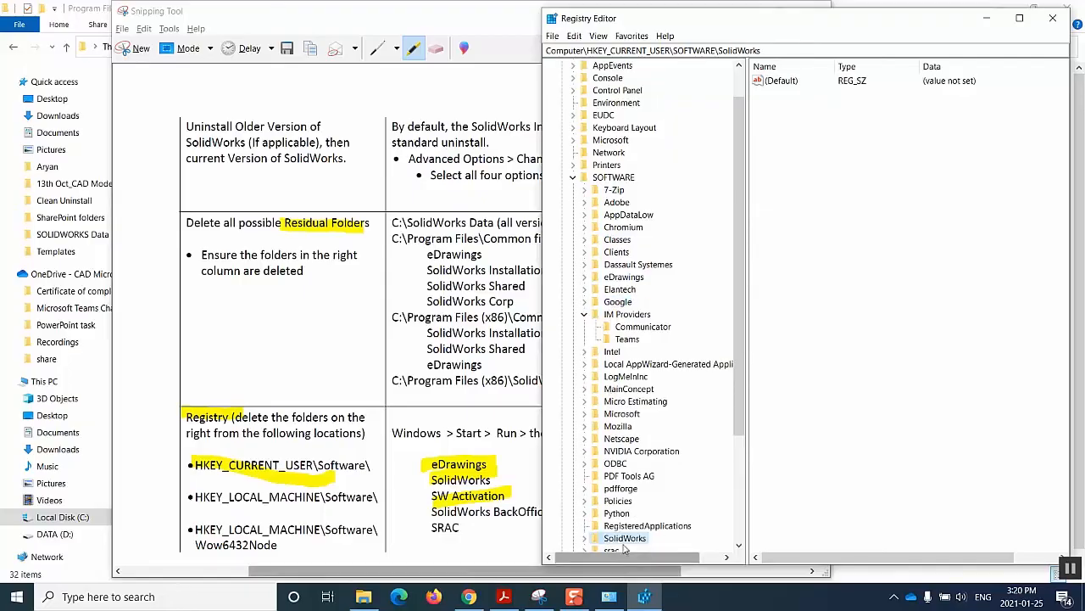
right_click(625, 537)
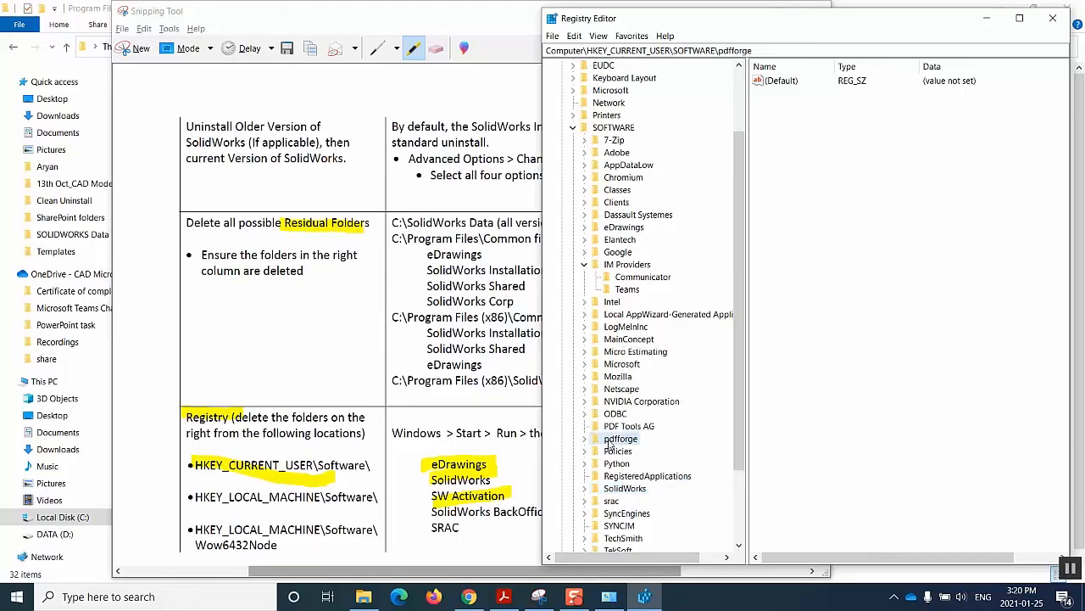
click(611, 500)
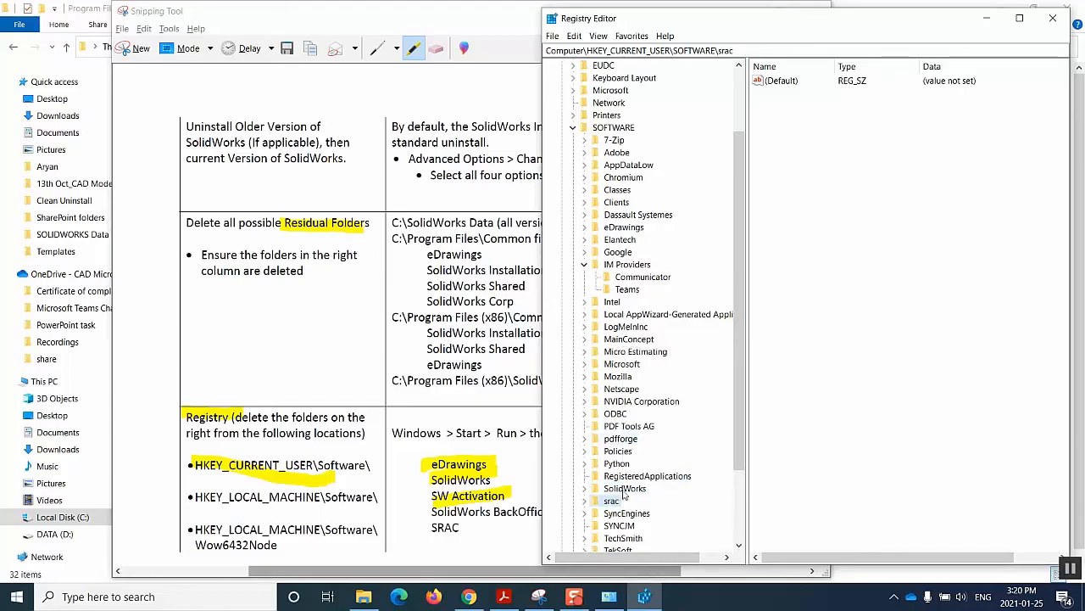
scroll(down, 3)
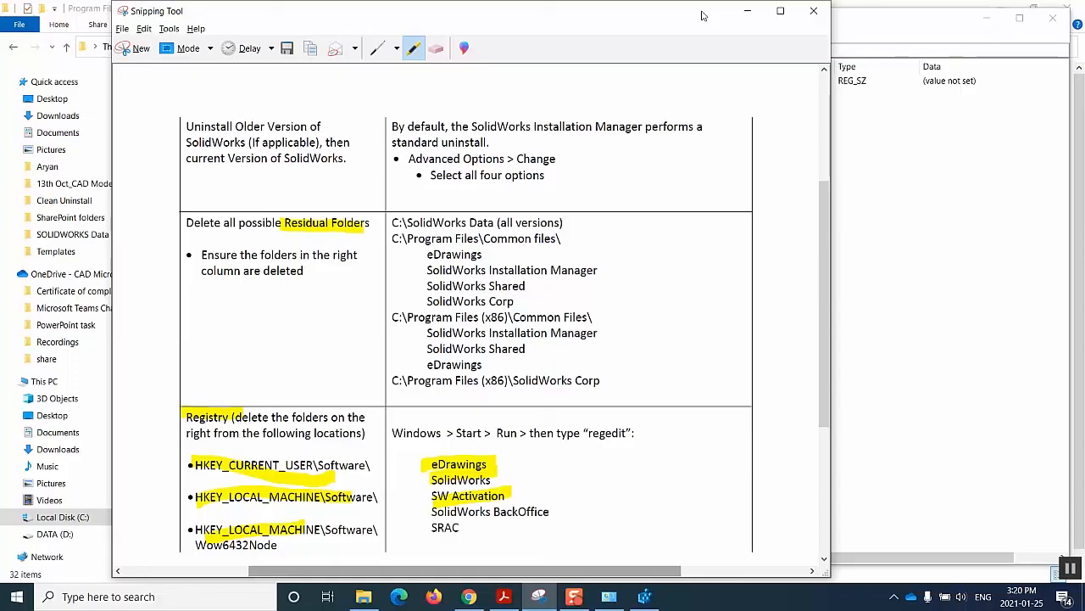
mouse_move(622, 41)
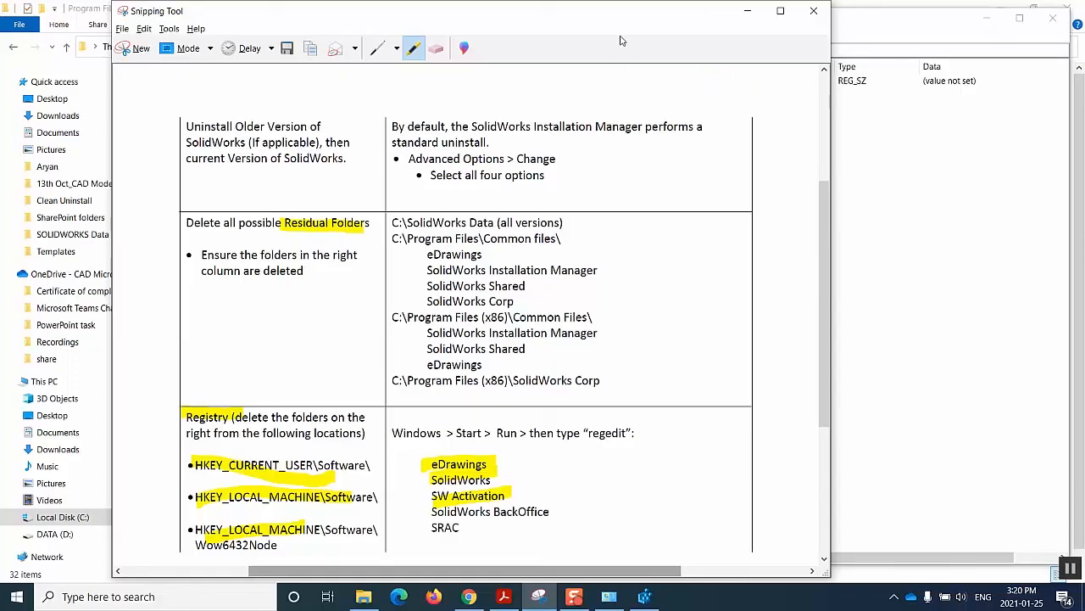
mouse_move(602, 39)
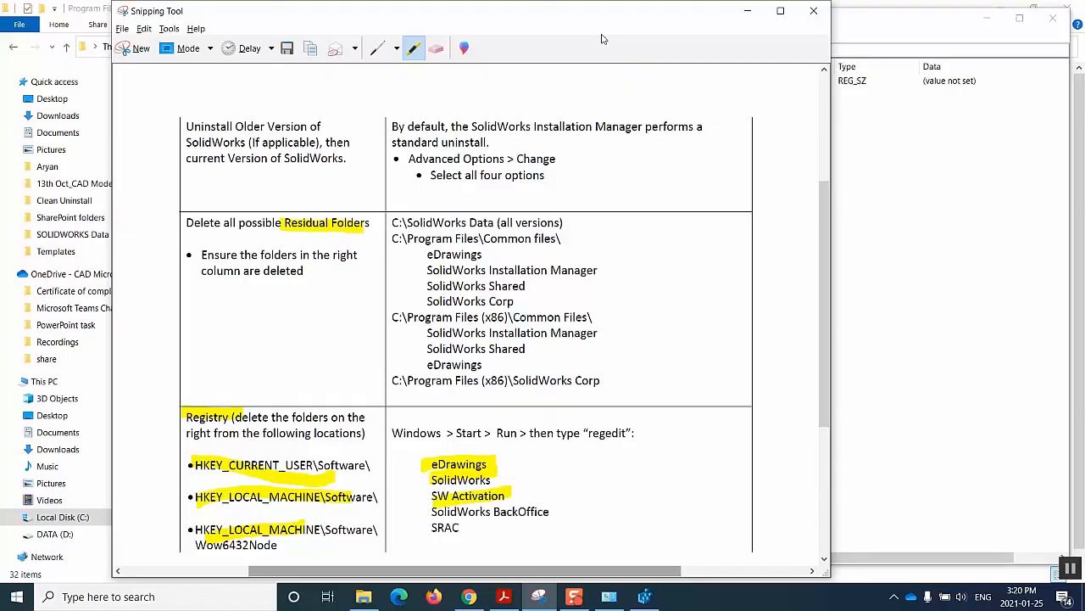